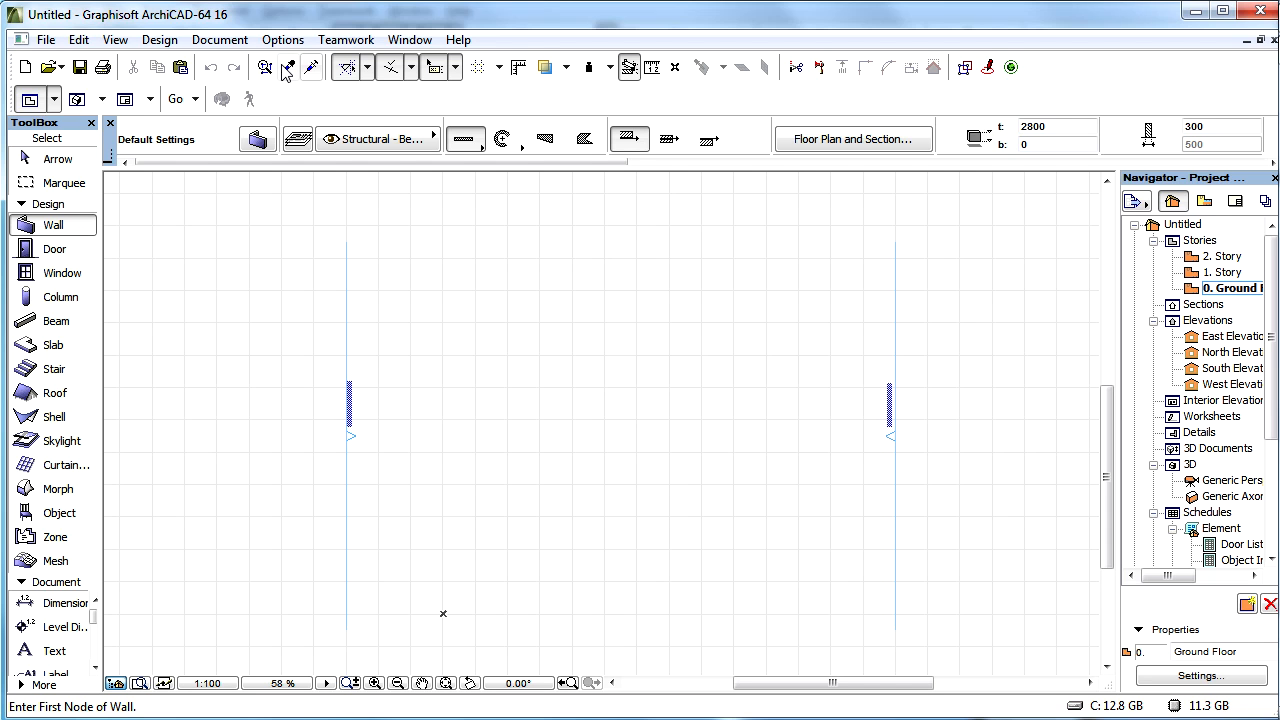
Step: Review the Brick-White material via Options > Element Attributes > Materials, then close it
{"action": "left_click", "coordinate": [284, 40]}
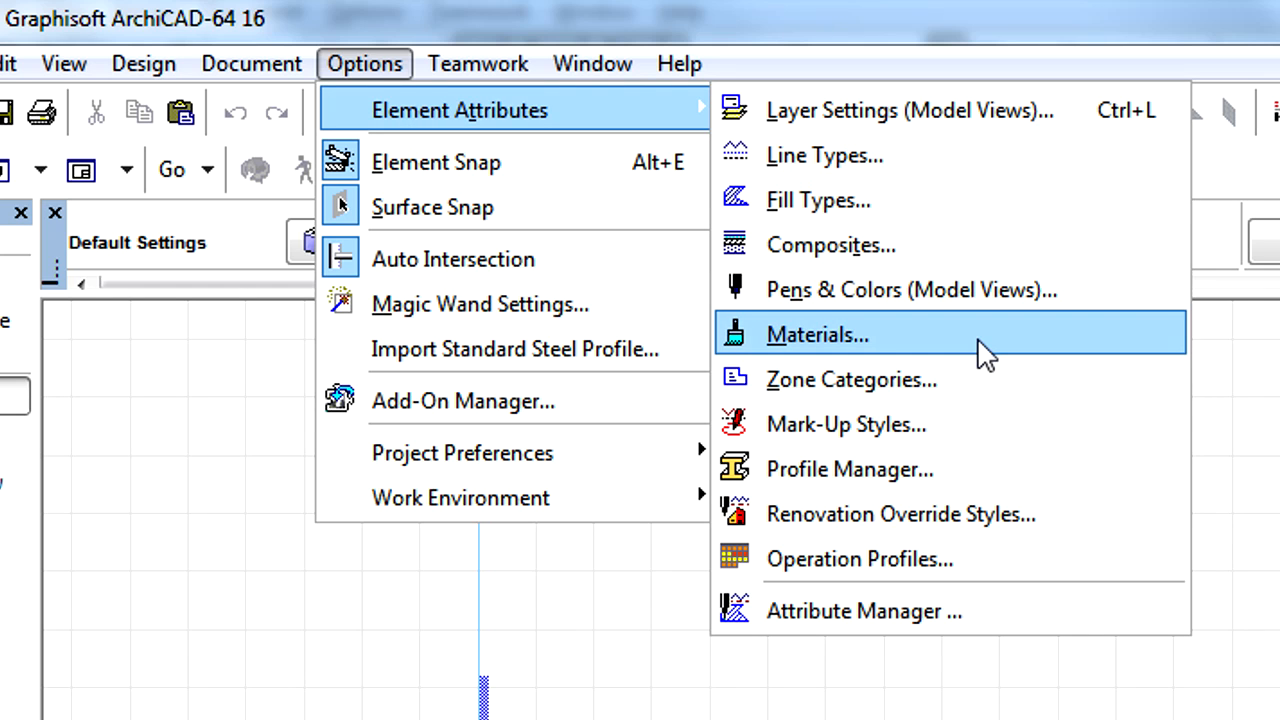
{"action": "left_click", "coordinate": [816, 334]}
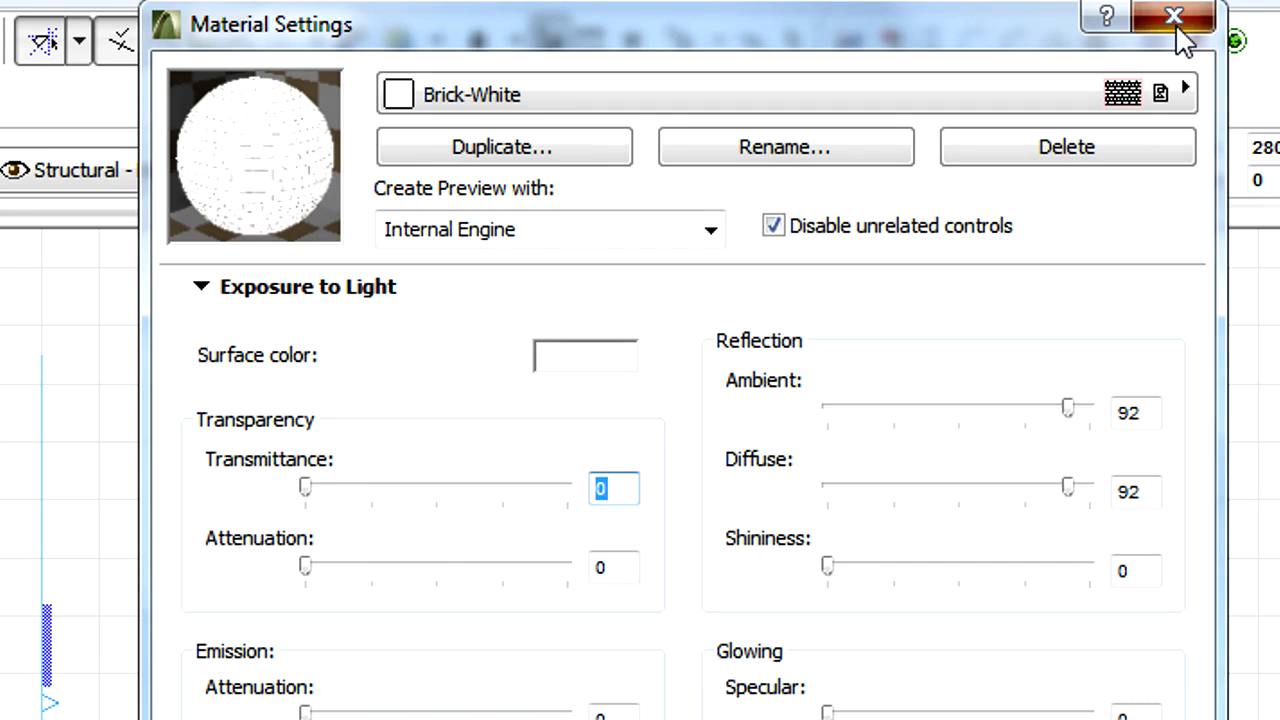
{"action": "left_click", "coordinate": [1172, 16]}
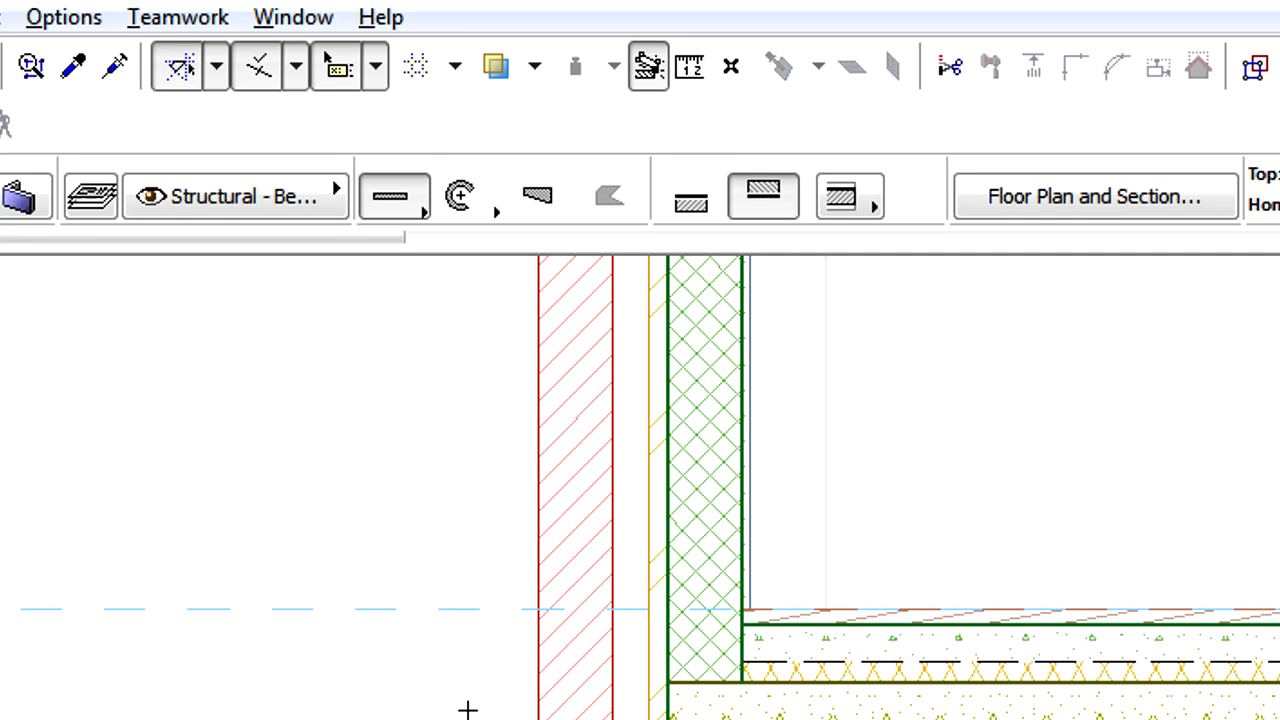
Step: Browse Element Attributes, noting the Surfaces entry, and open the Building Materials settings
{"action": "left_click", "coordinate": [64, 16]}
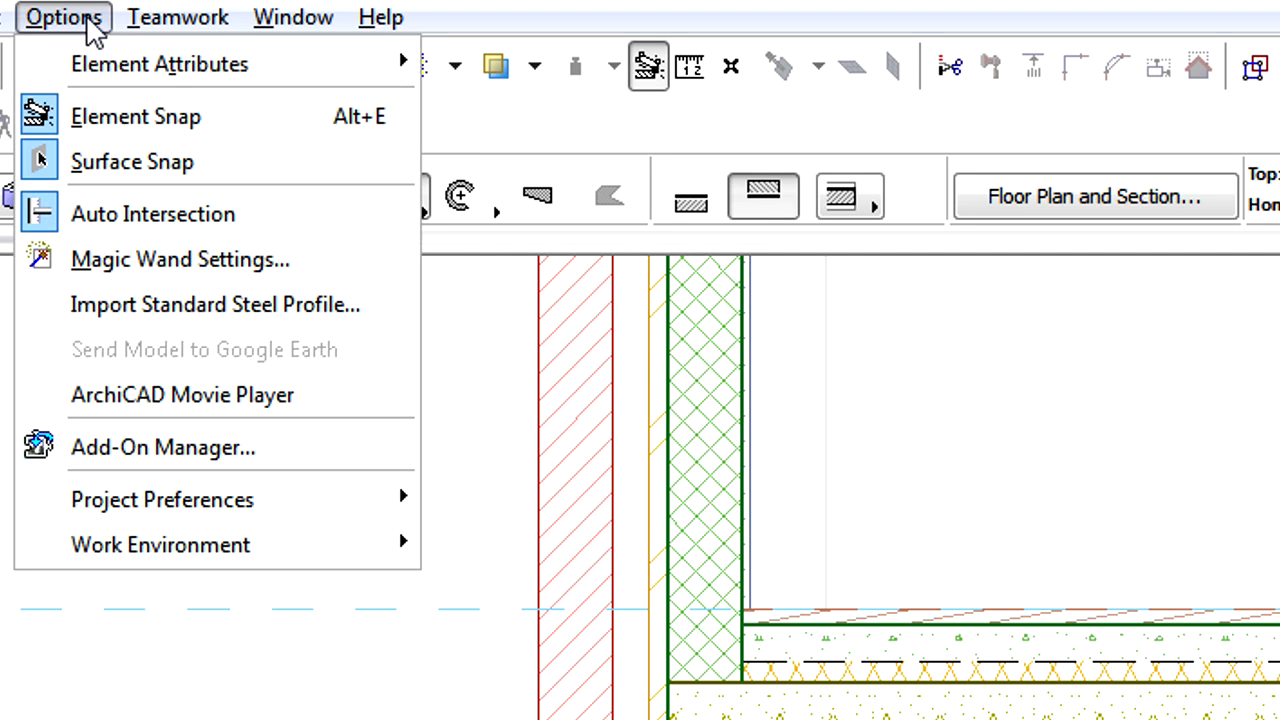
{"action": "mouse_move", "coordinate": [160, 62]}
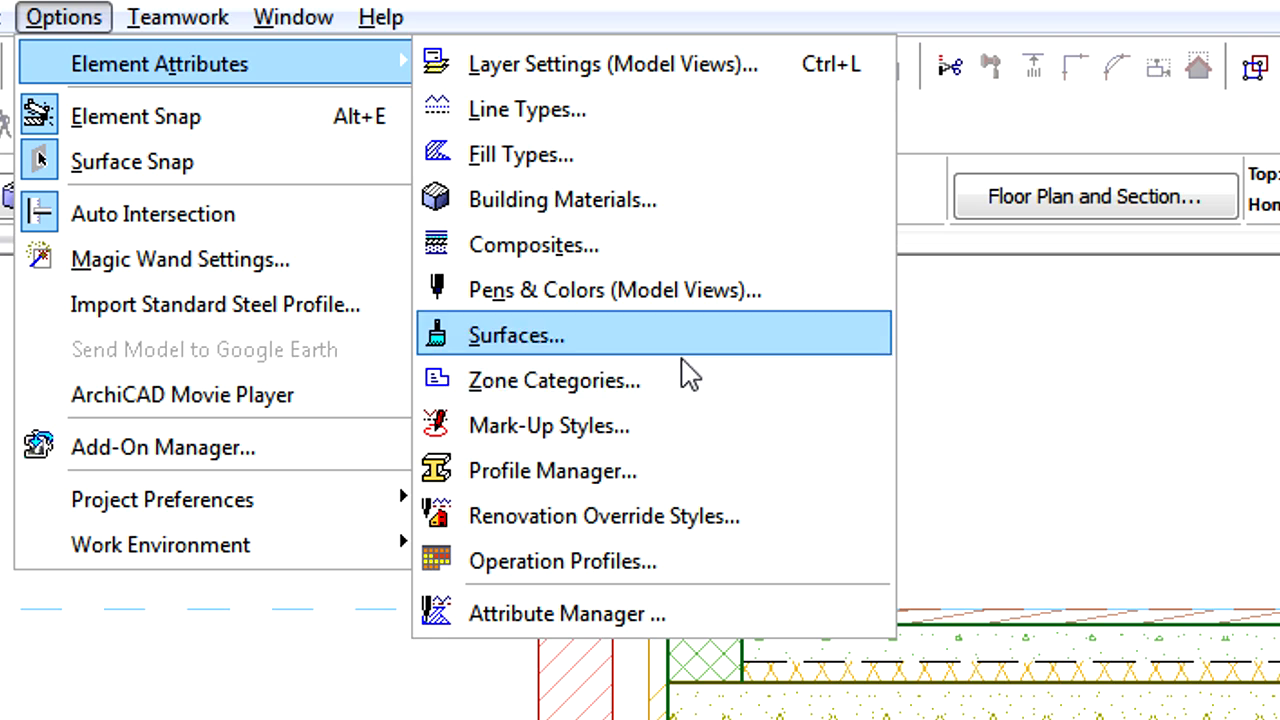
{"action": "mouse_move", "coordinate": [660, 356]}
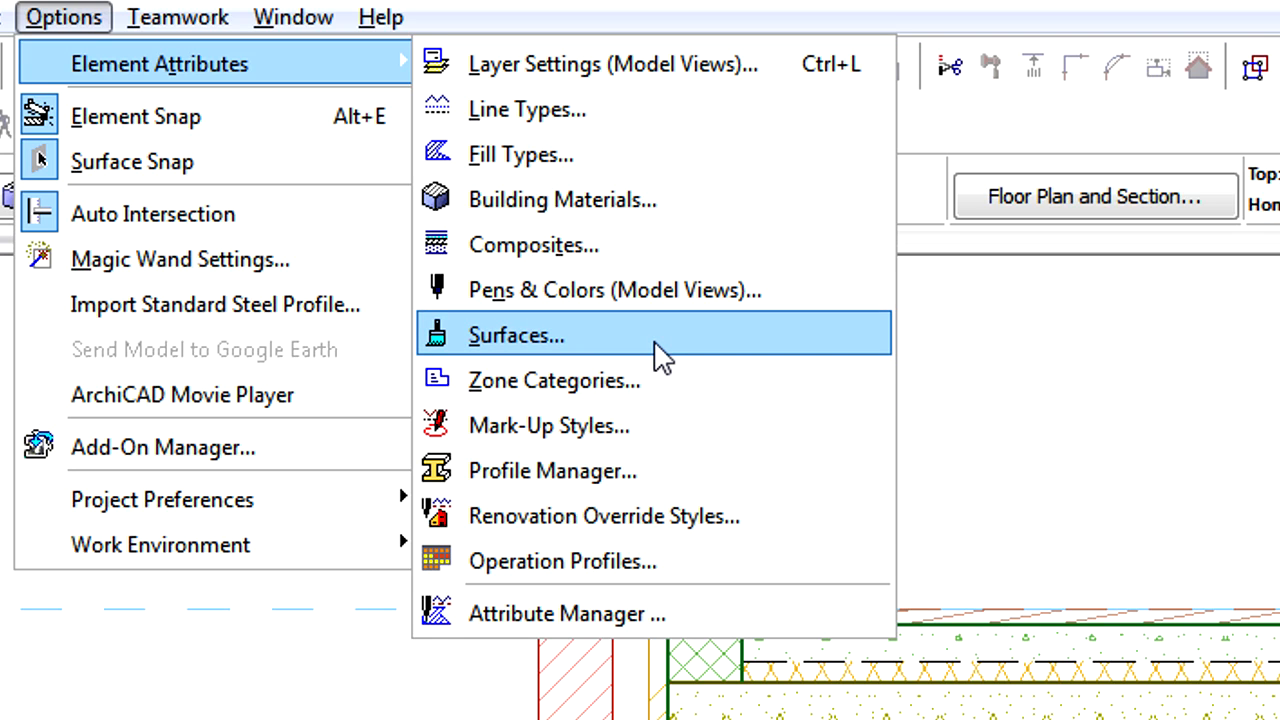
{"action": "mouse_move", "coordinate": [784, 198]}
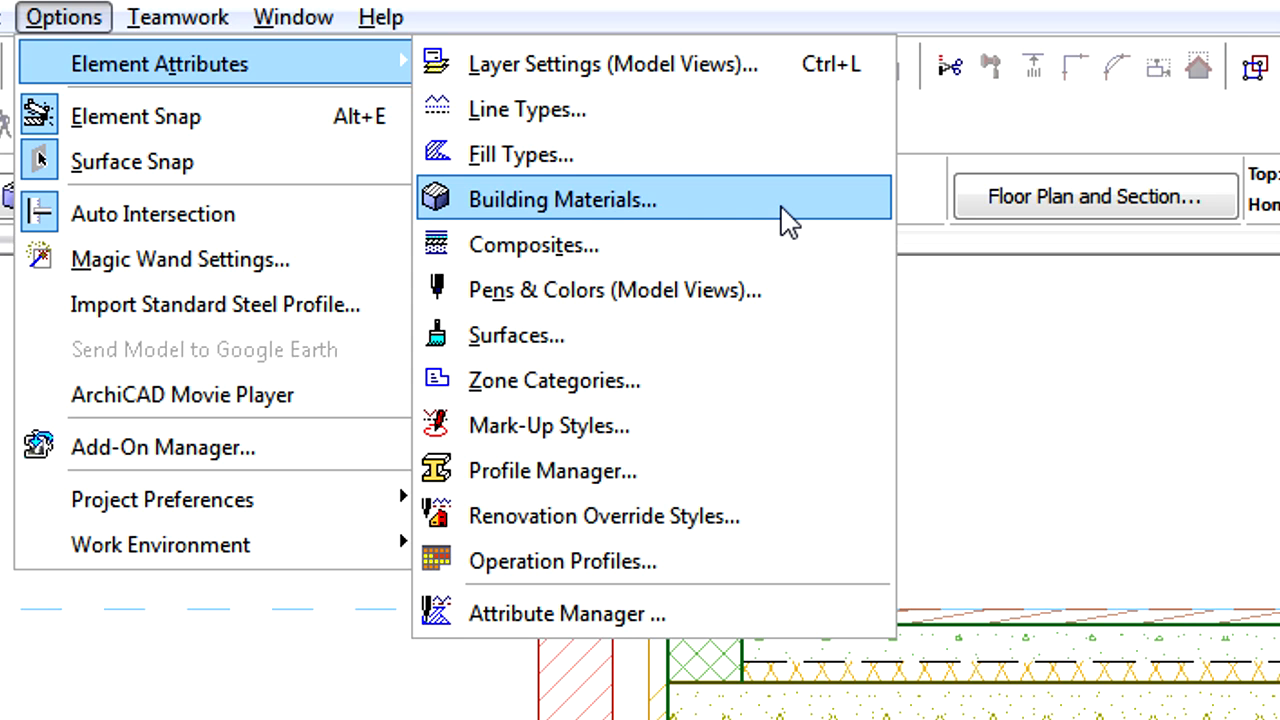
{"action": "left_click", "coordinate": [562, 200]}
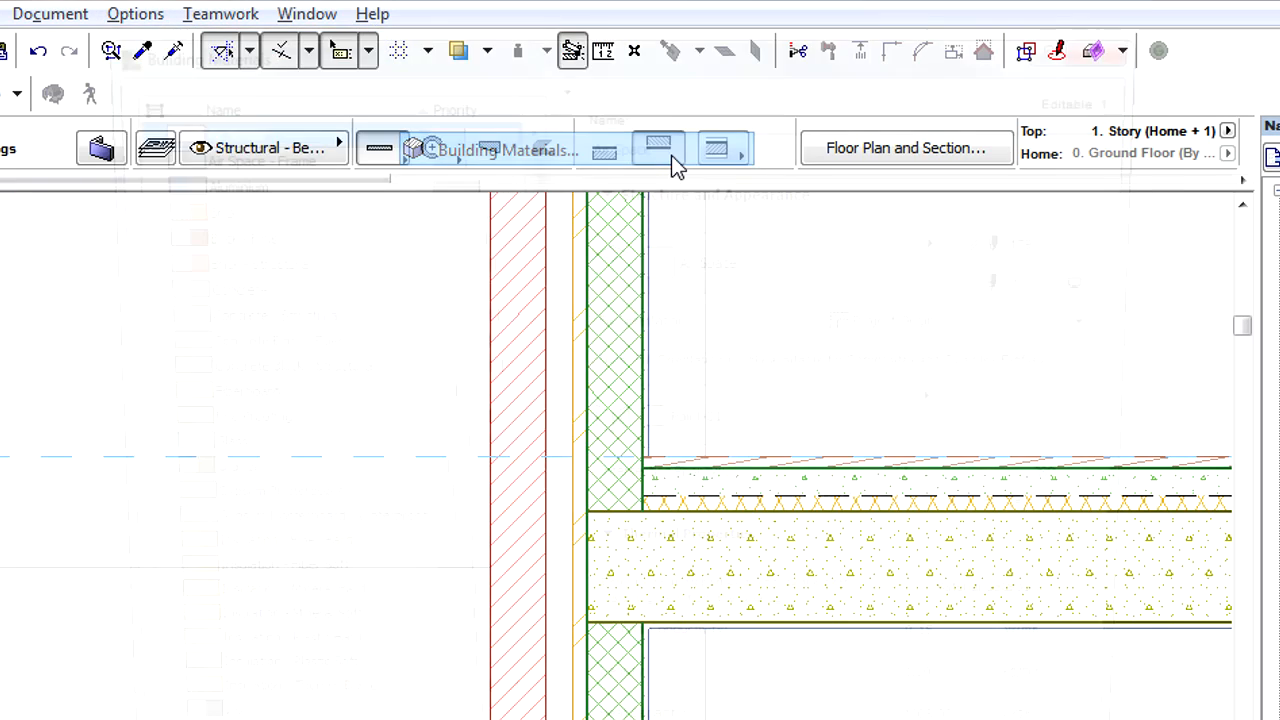
{"action": "left_click", "coordinate": [490, 150]}
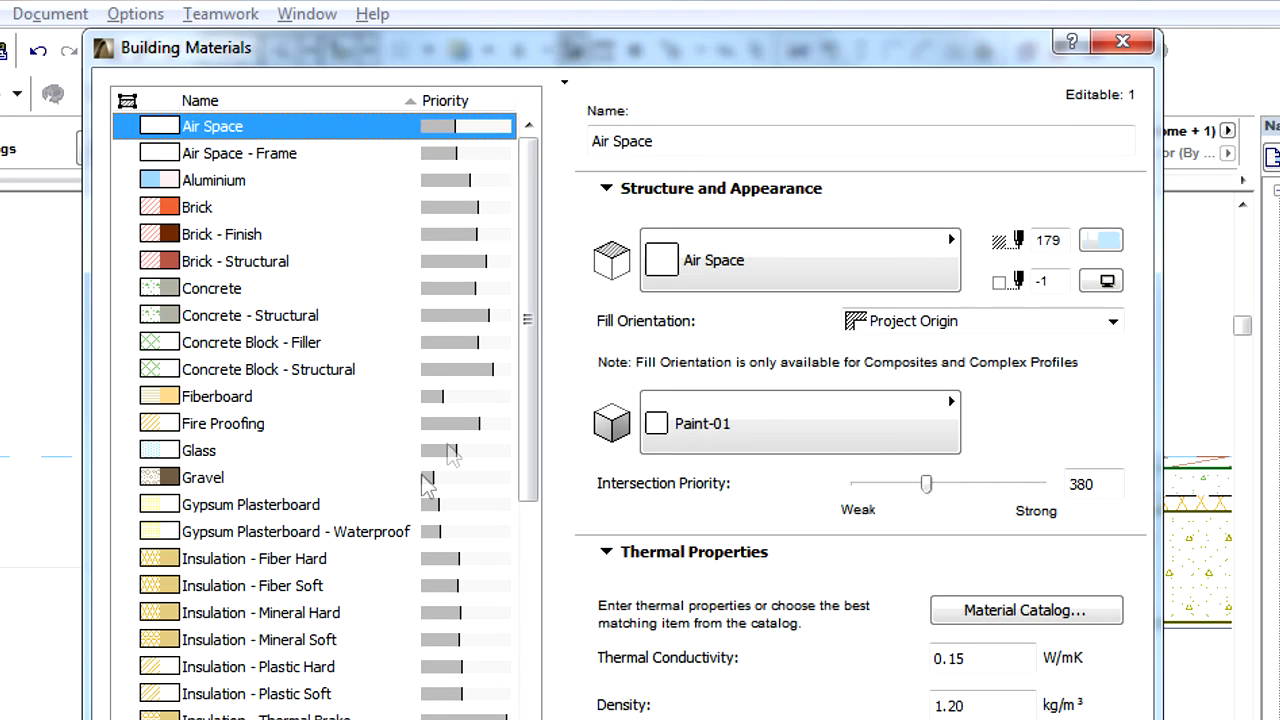
{"action": "left_click", "coordinate": [250, 316]}
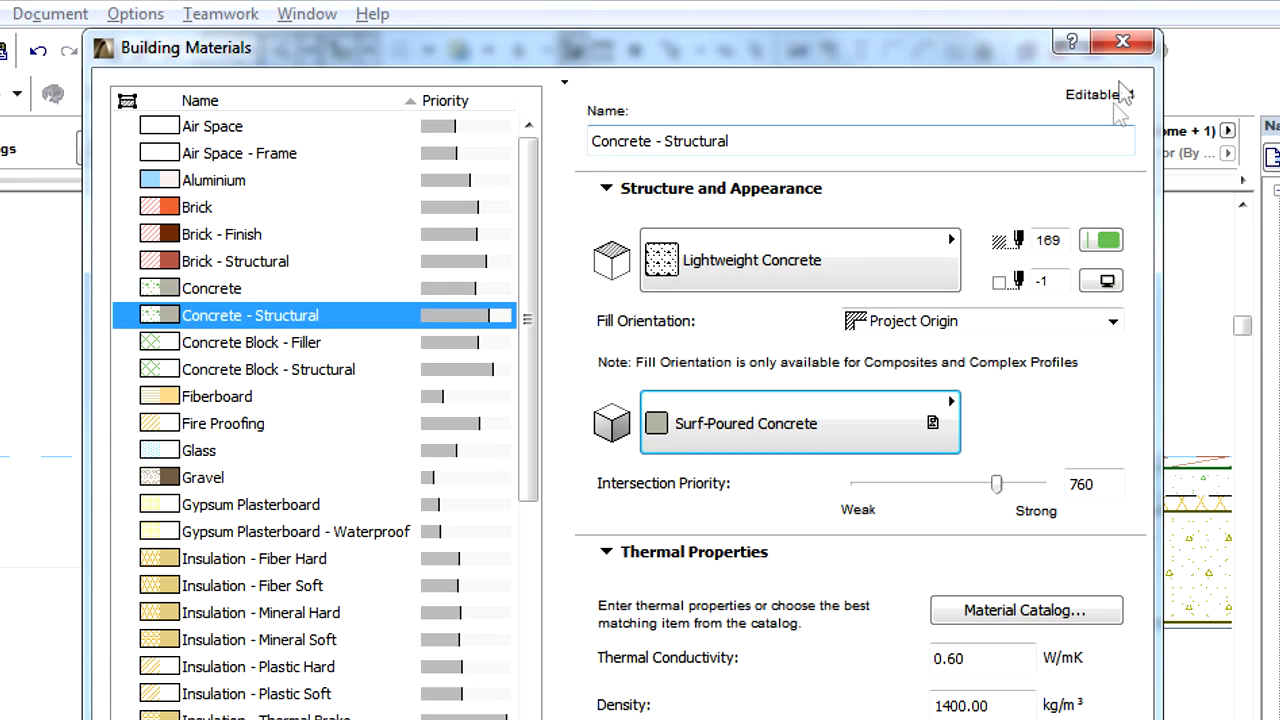
{"action": "left_click", "coordinate": [1122, 40]}
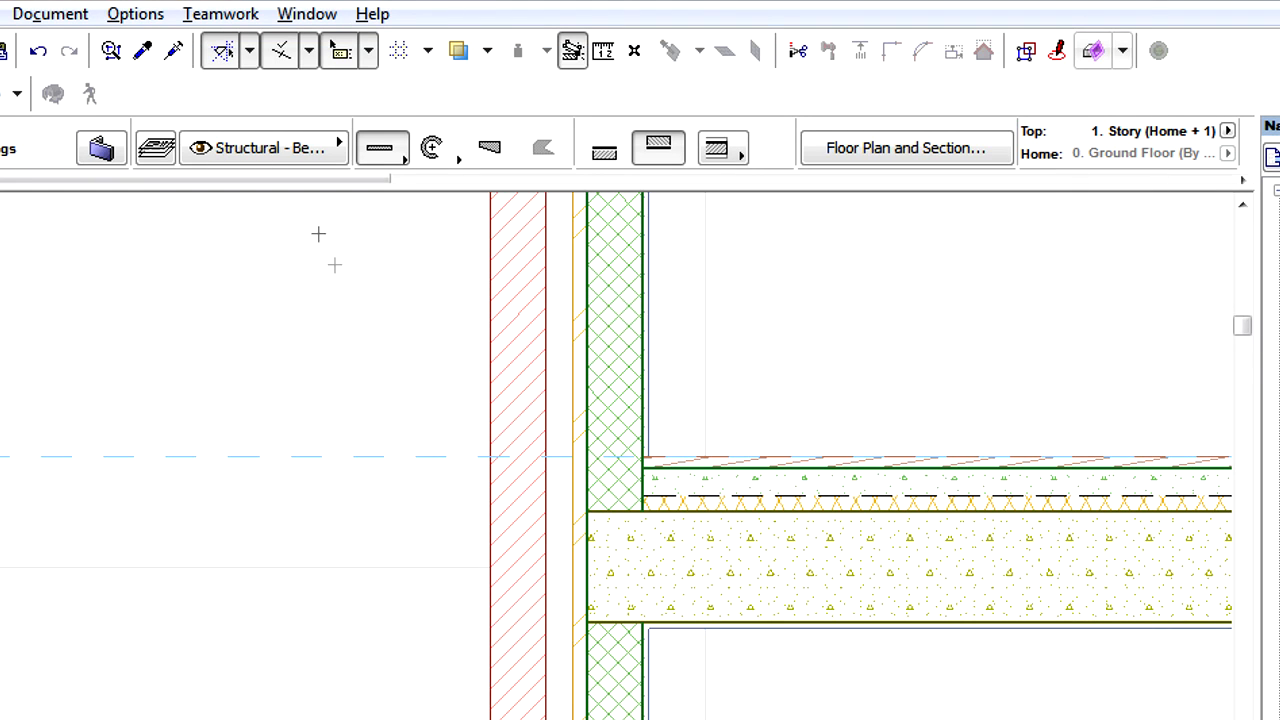
{"action": "left_click", "coordinate": [136, 12]}
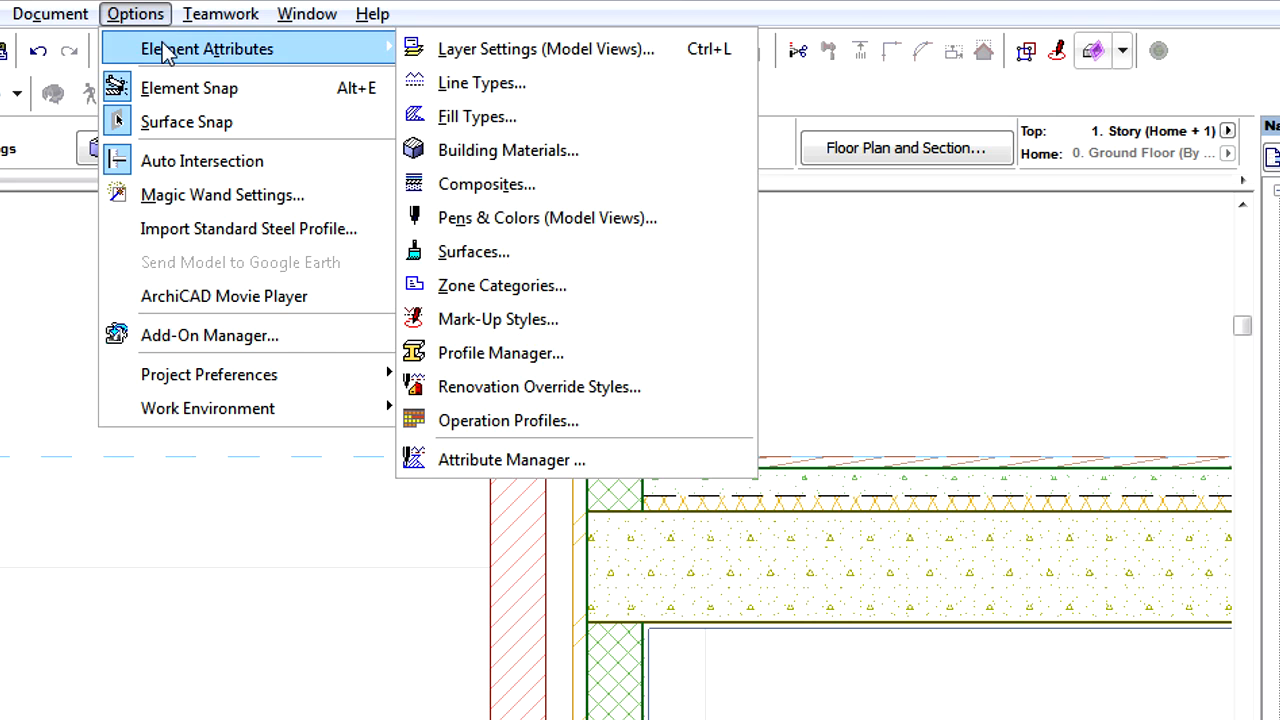
{"action": "left_click", "coordinate": [718, 270]}
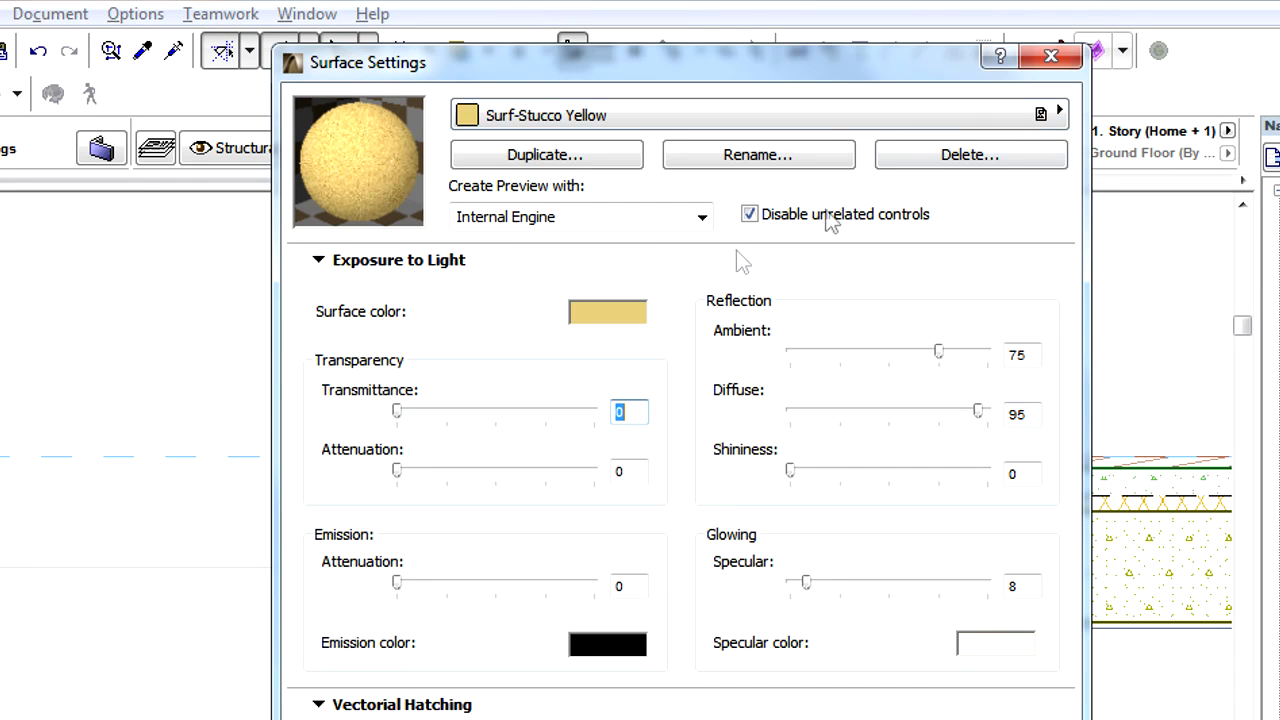
{"action": "left_click", "coordinate": [136, 12]}
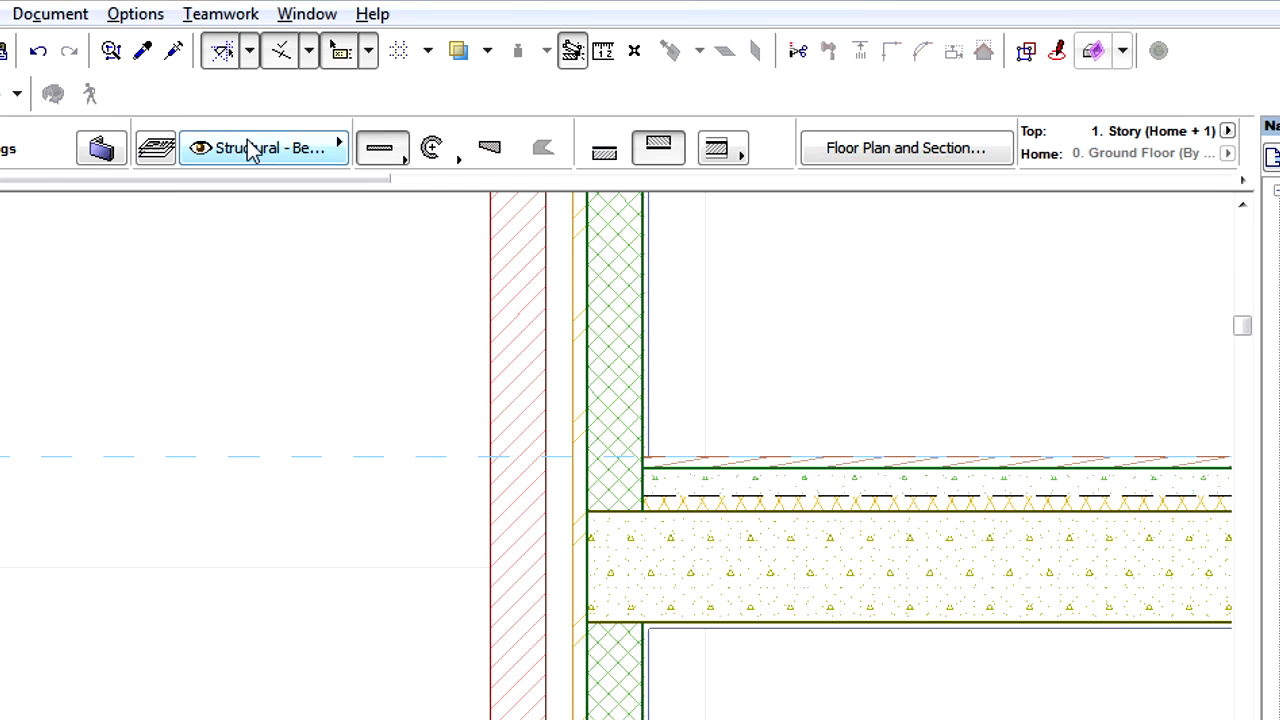
Step: Check the wall's Surf-Stucco Yellow override surface in Wall Settings, then close them
{"action": "left_click", "coordinate": [100, 148]}
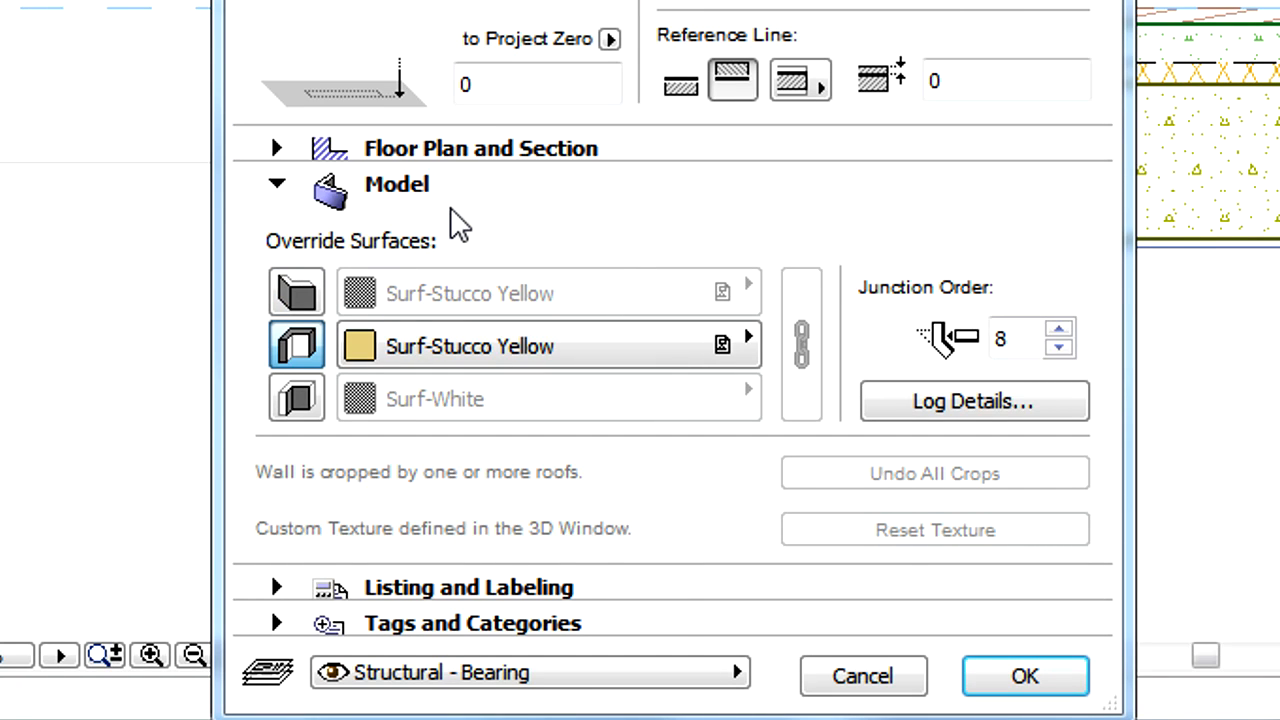
{"action": "left_click", "coordinate": [1024, 676]}
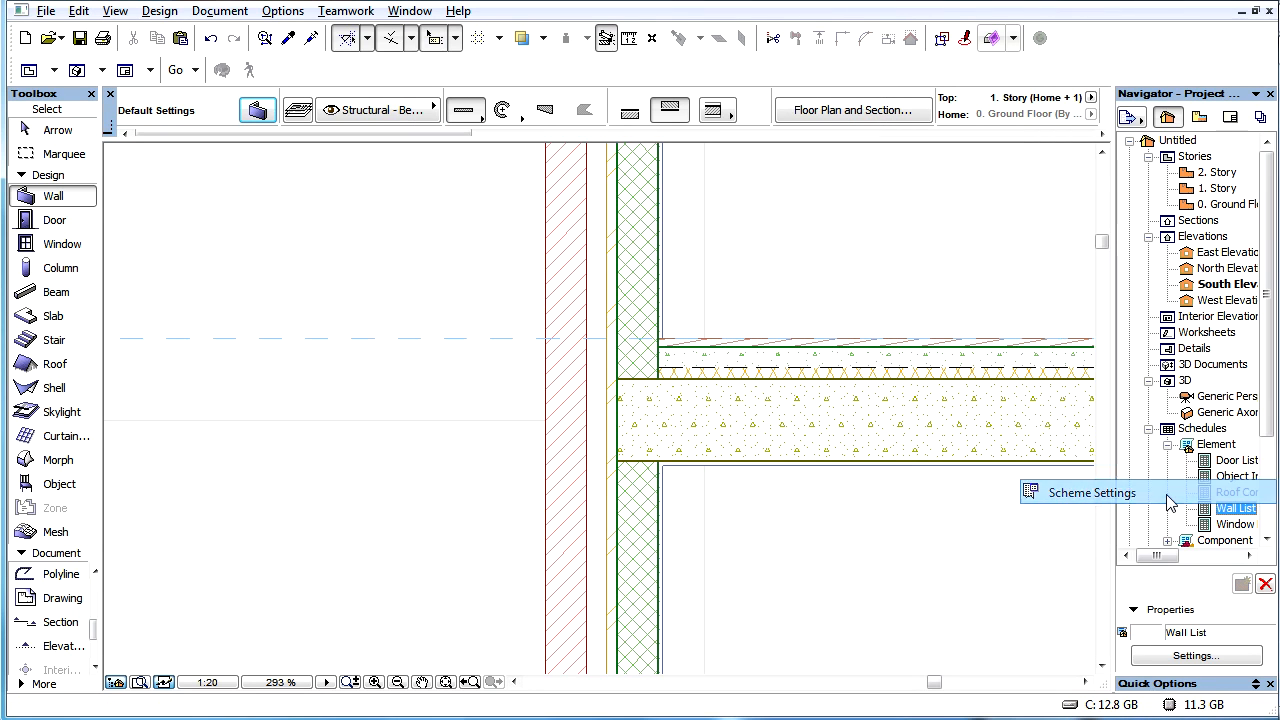
Step: In the Wall List scheme settings, pick the Inside Face Surface parameter from Available Parameters
{"action": "double_click", "coordinate": [1236, 508]}
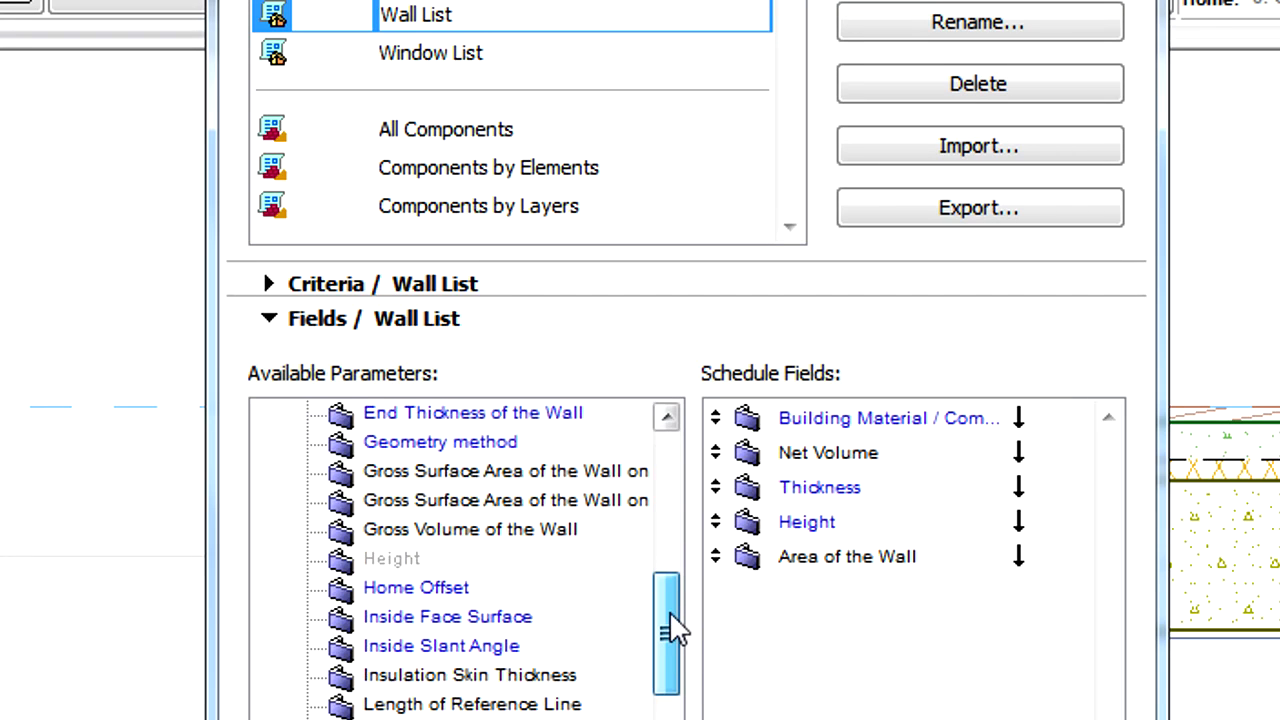
{"action": "left_click", "coordinate": [448, 616]}
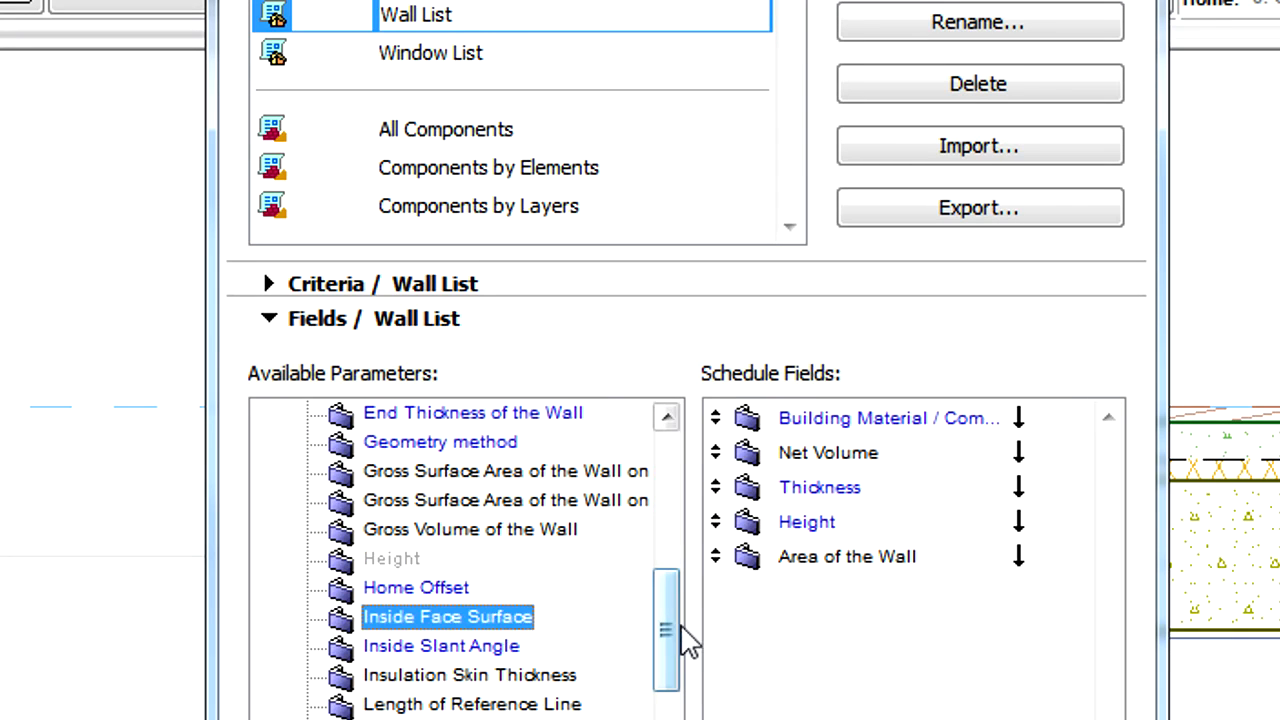